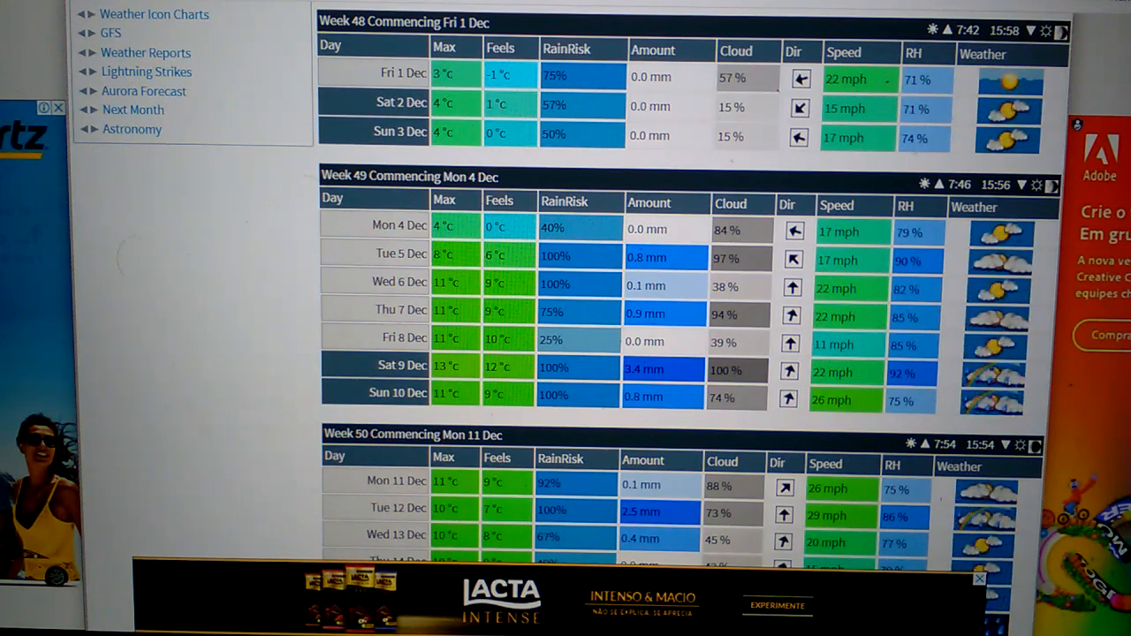
Scroll Metcheck's December weekly tables from 1 Dec past Christmas Eve into January 2024
scroll(down, 3)
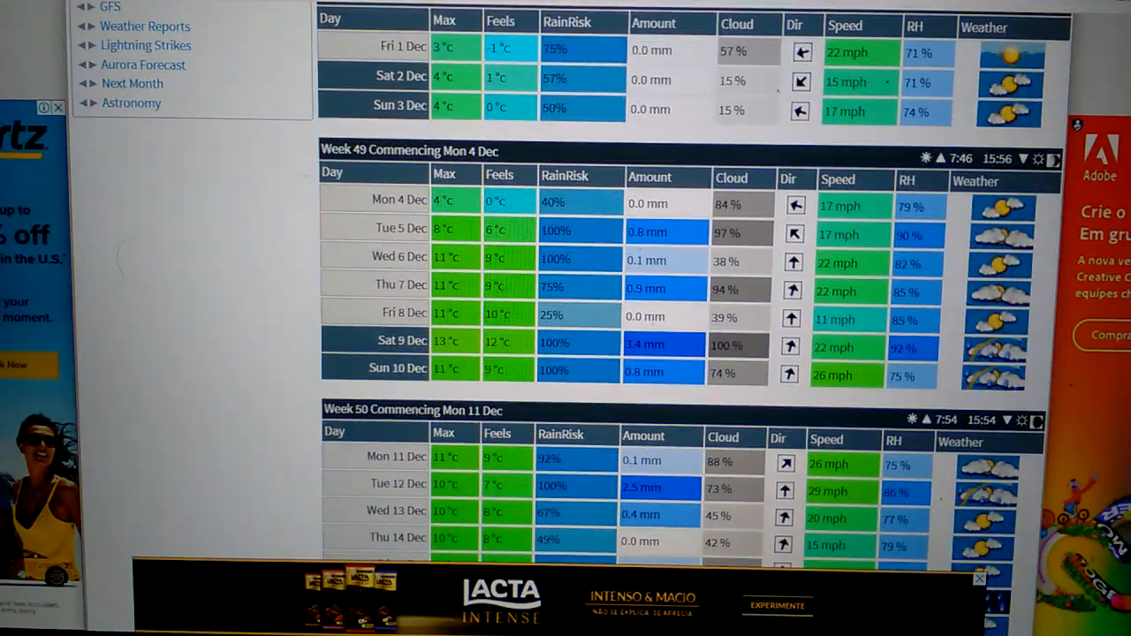
scroll(down, 3)
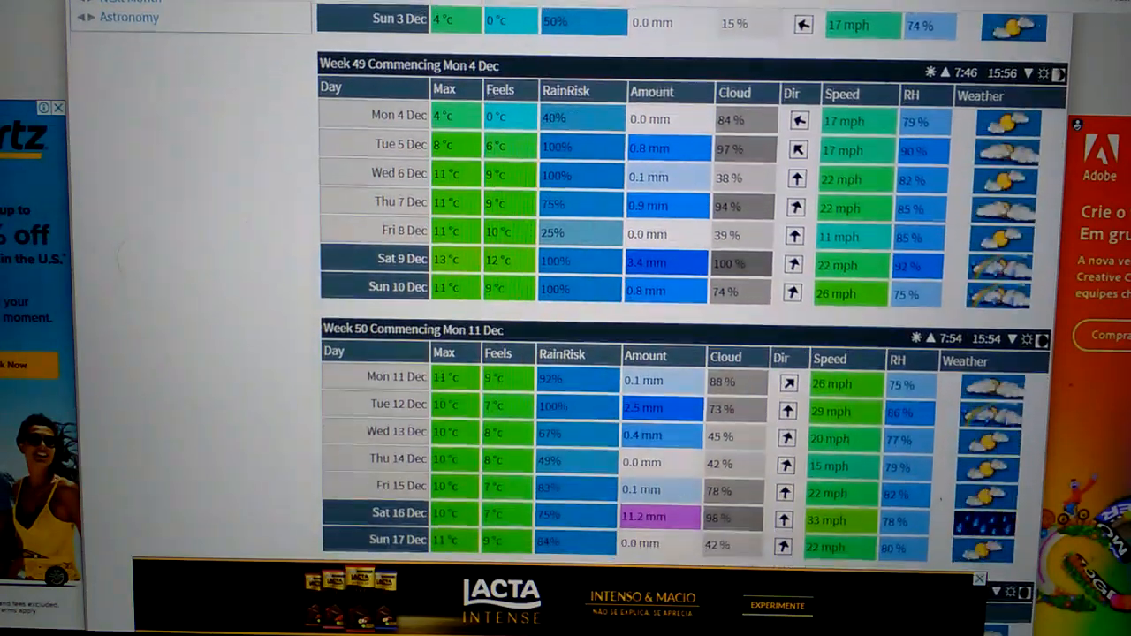
scroll(down, 3)
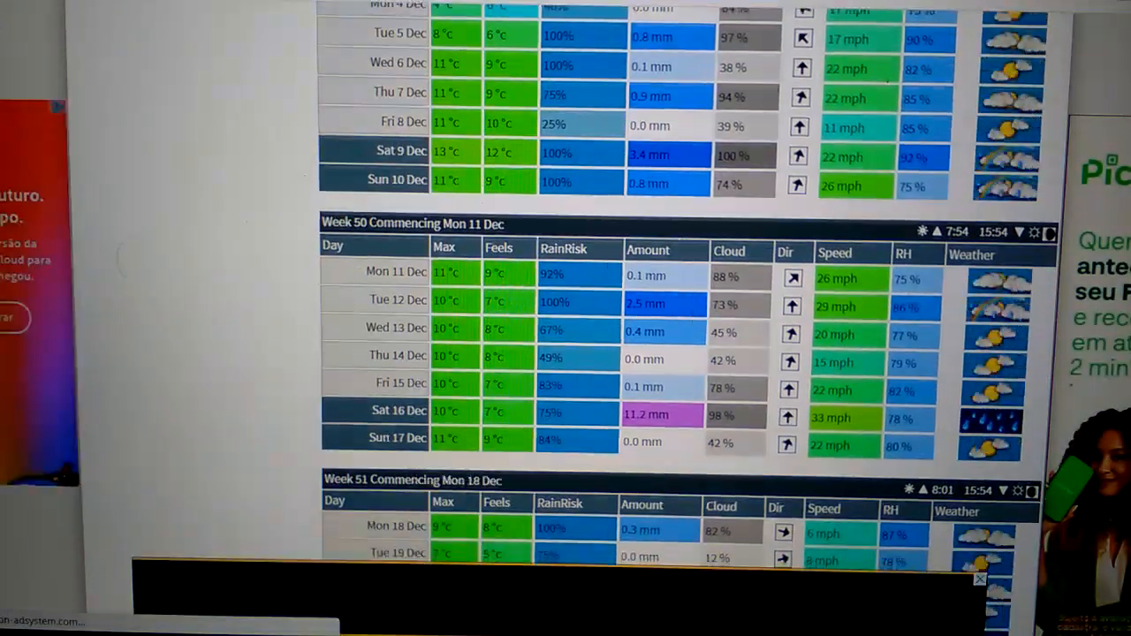
scroll(down, 3)
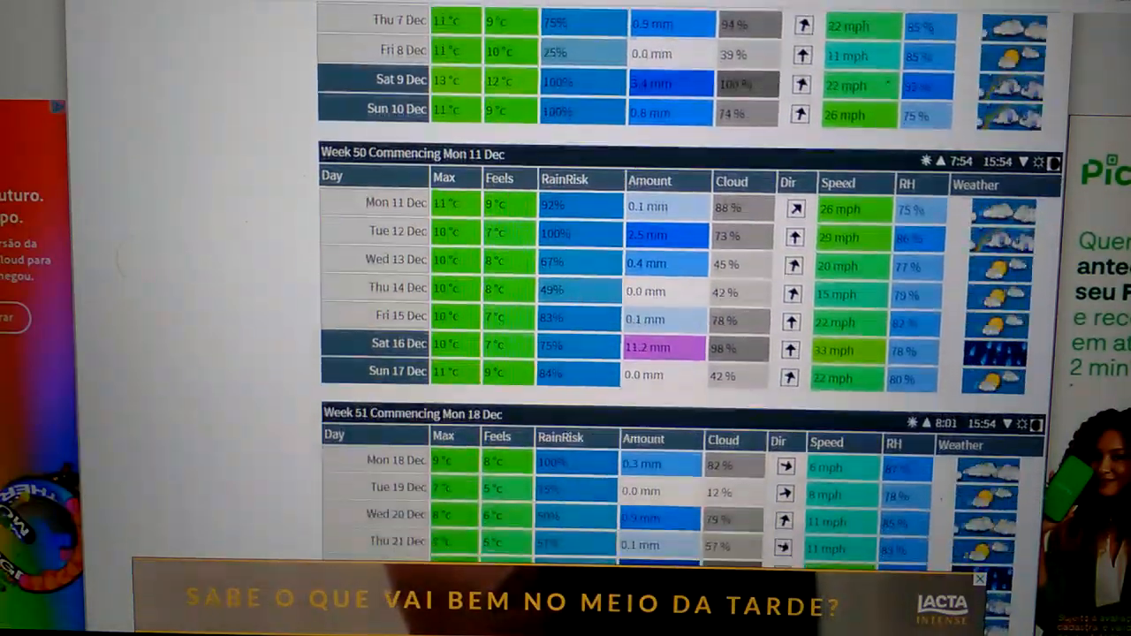
scroll(down, 3)
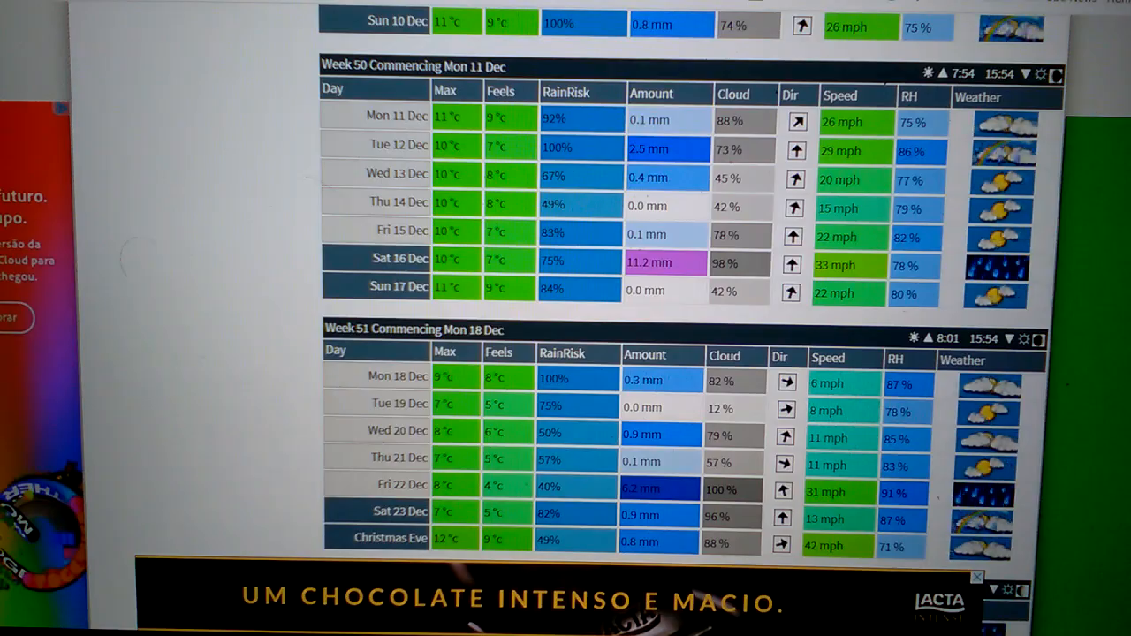
scroll(down, 3)
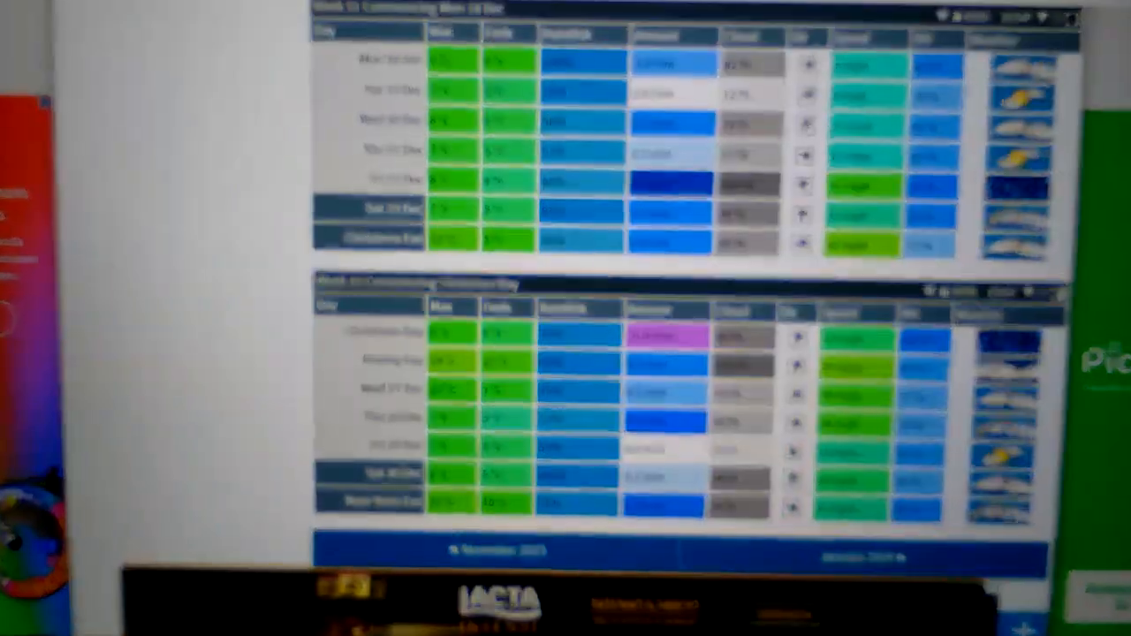
scroll(down, 3)
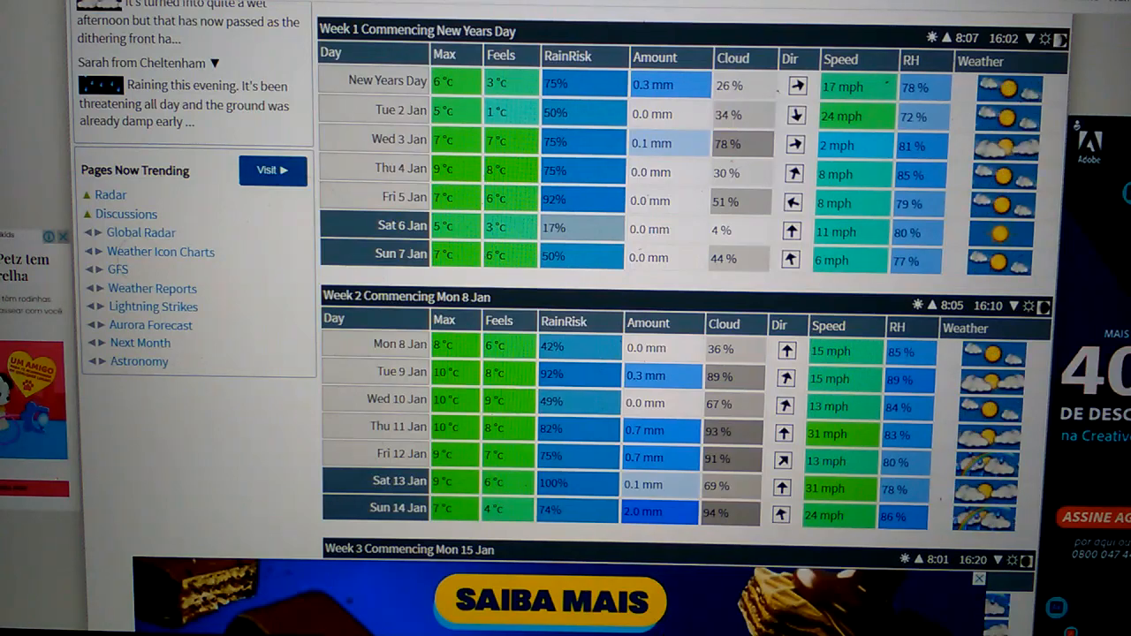
Scroll Metcheck's January Weeks 1–5 tables until February's first weeks appear
scroll(down, 3)
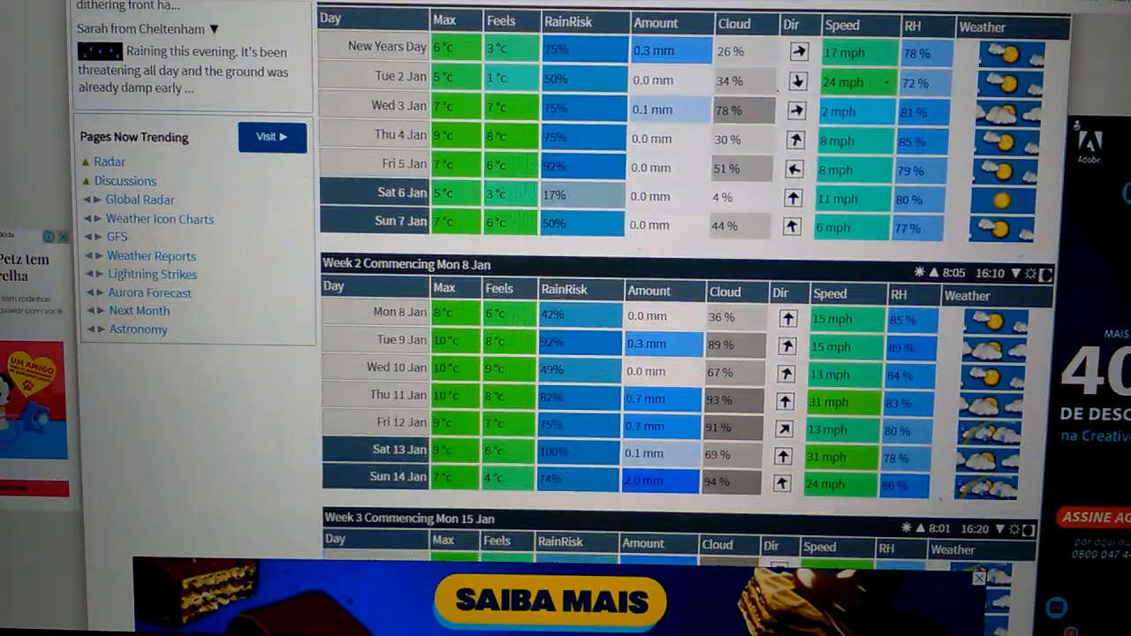
scroll(down, 3)
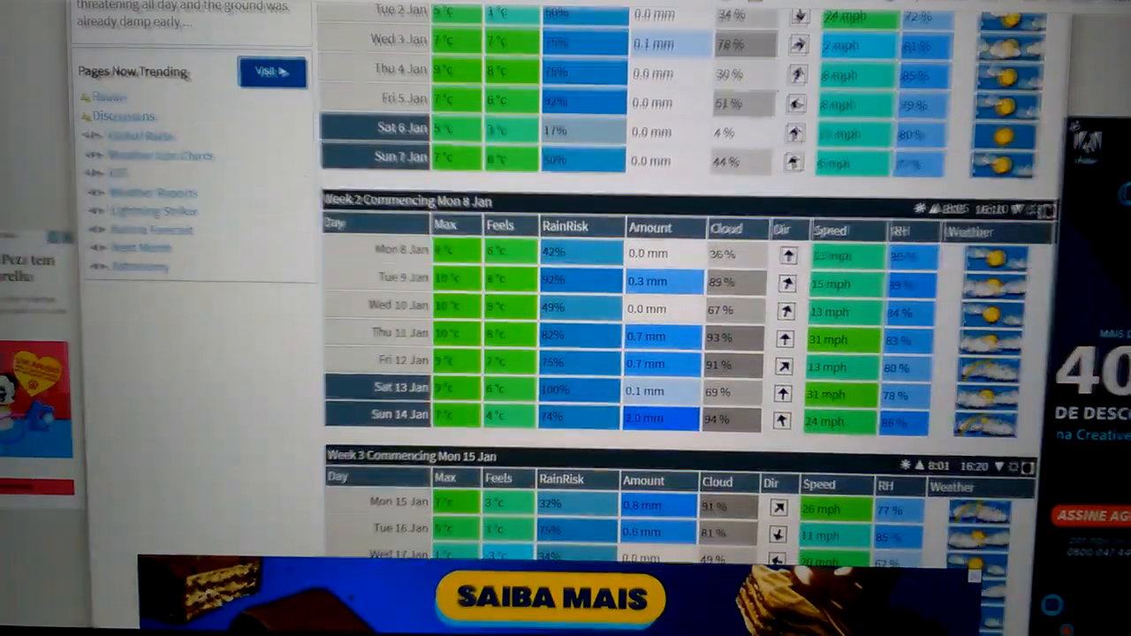
scroll(down, 3)
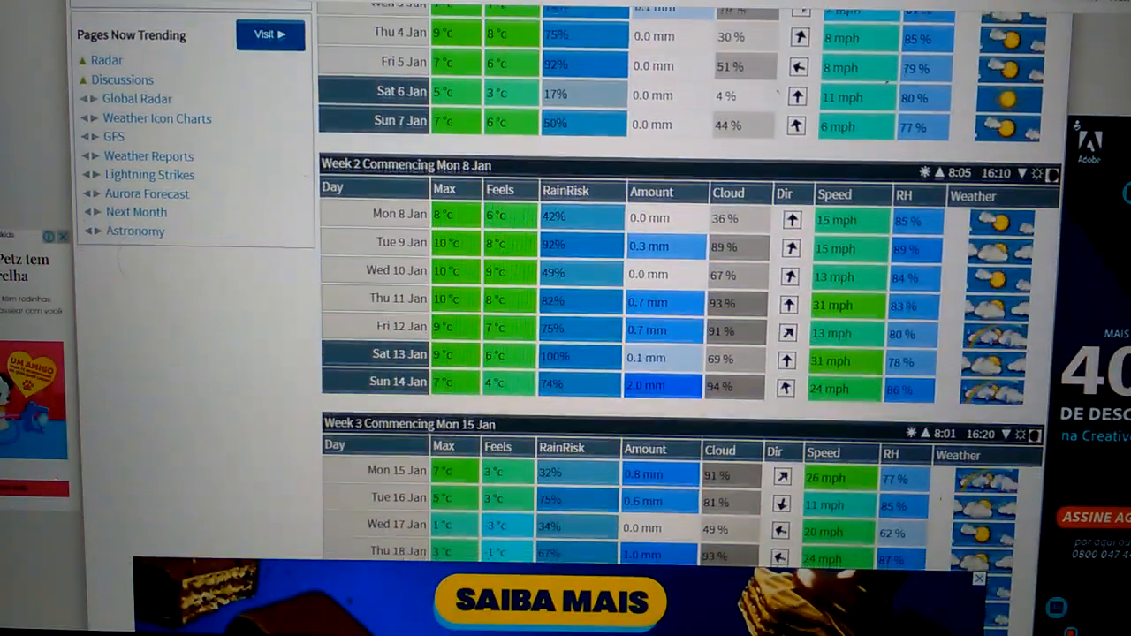
scroll(down, 3)
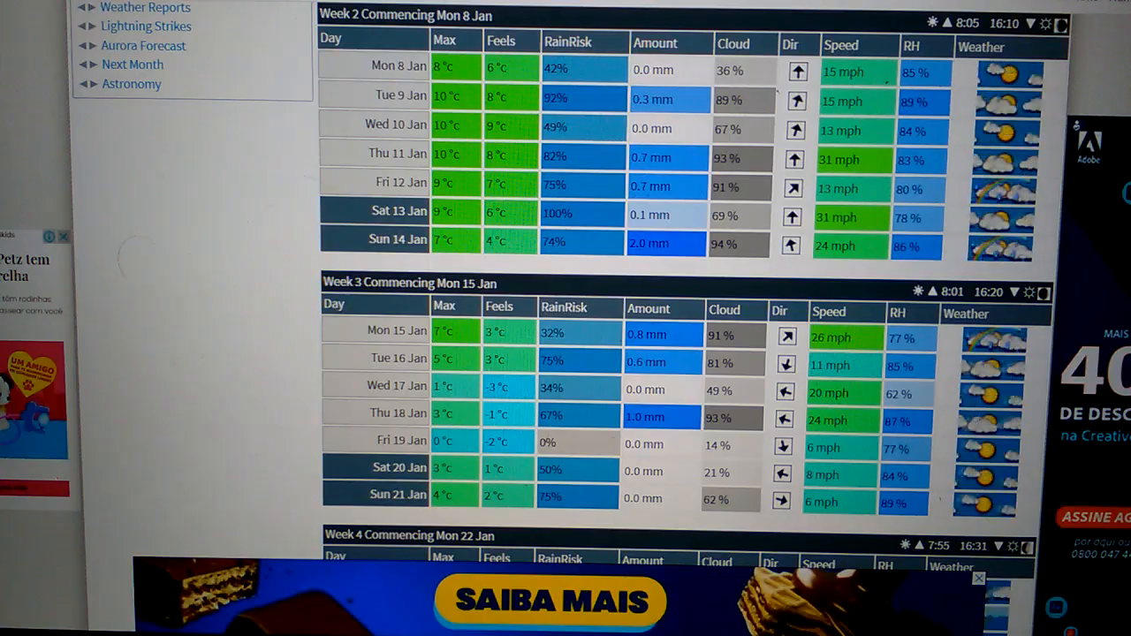
scroll(down, 3)
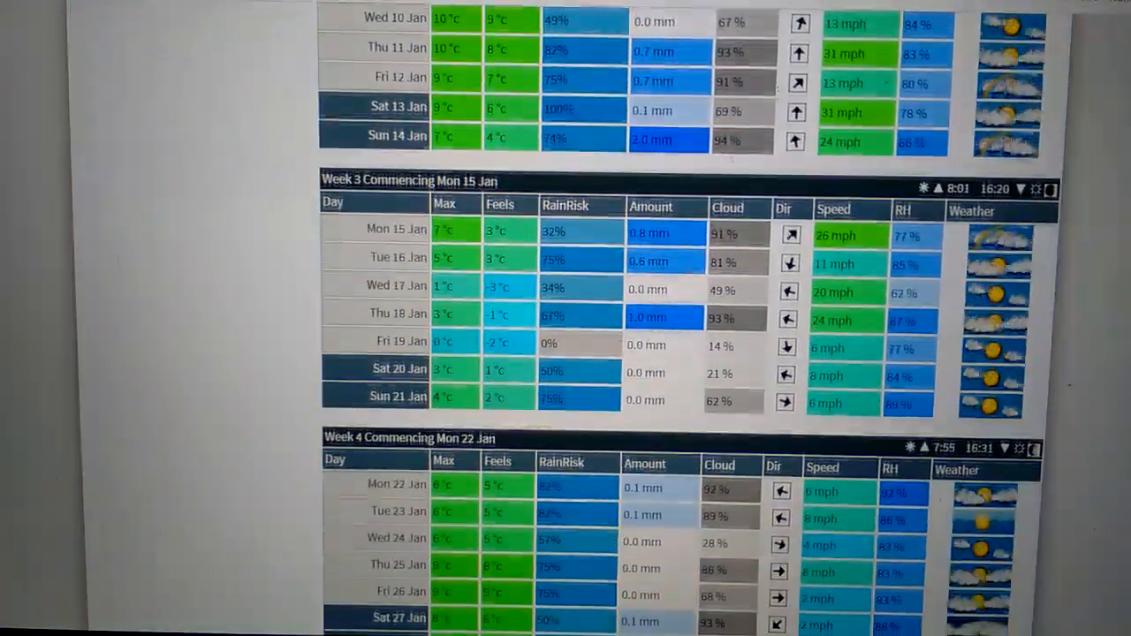
scroll(down, 3)
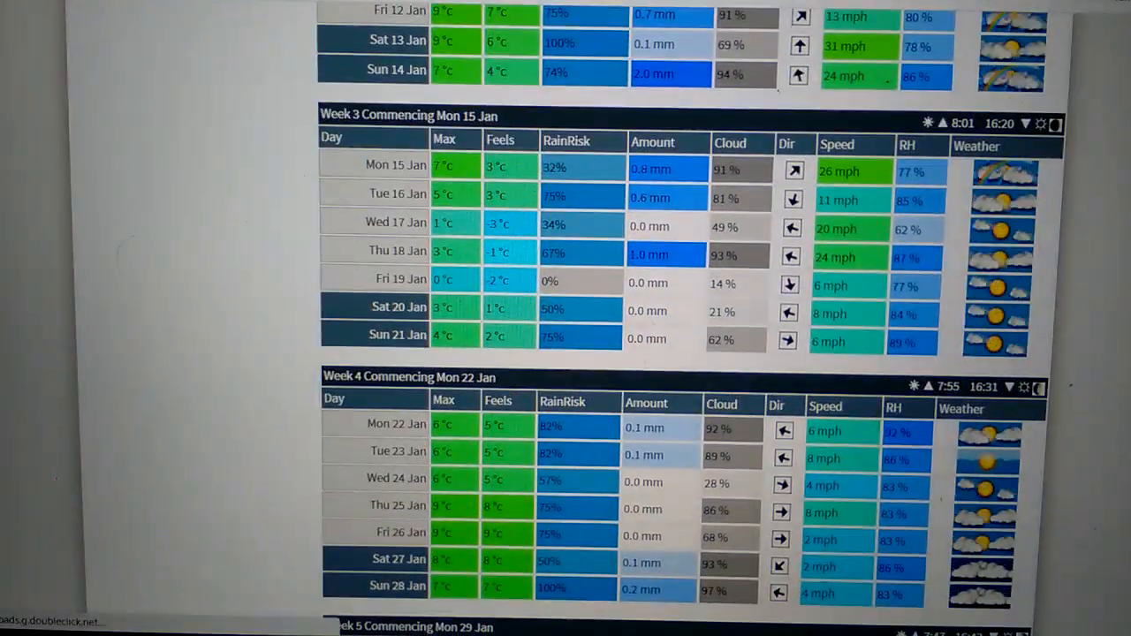
scroll(down, 3)
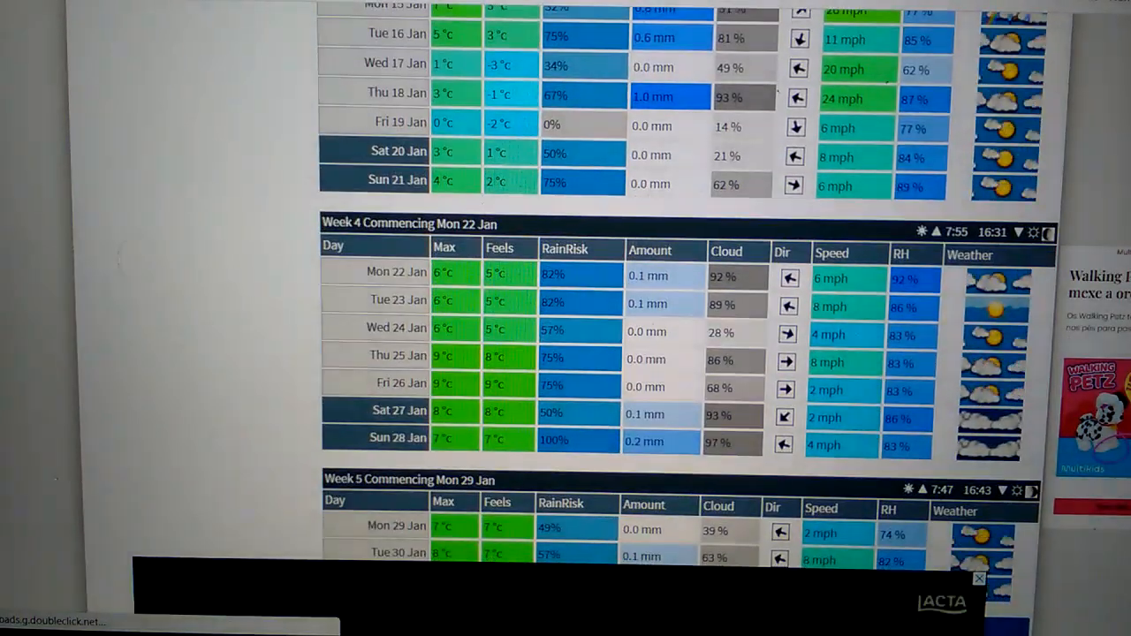
scroll(down, 3)
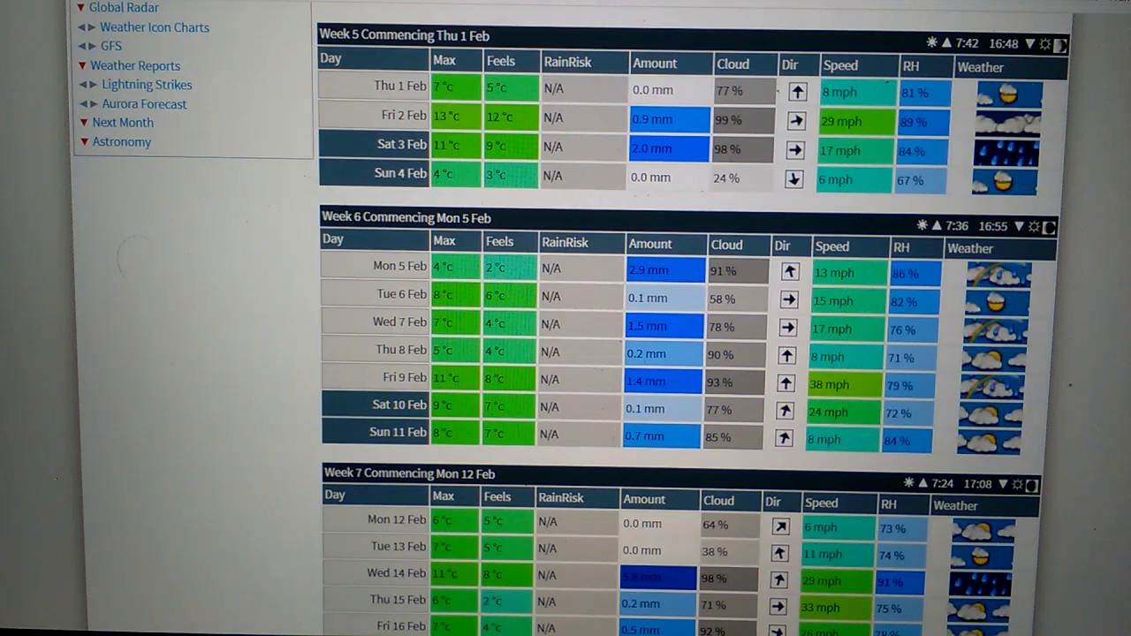
Scroll through Metcheck's later February tables to Week 9 and the January/March links
scroll(down, 3)
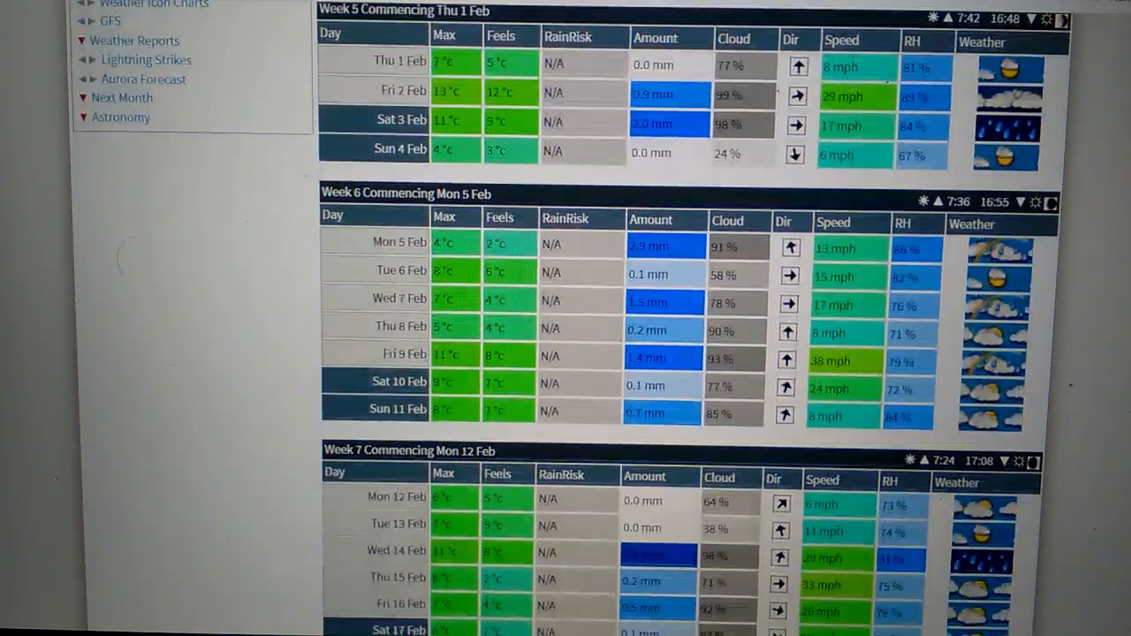
scroll(down, 3)
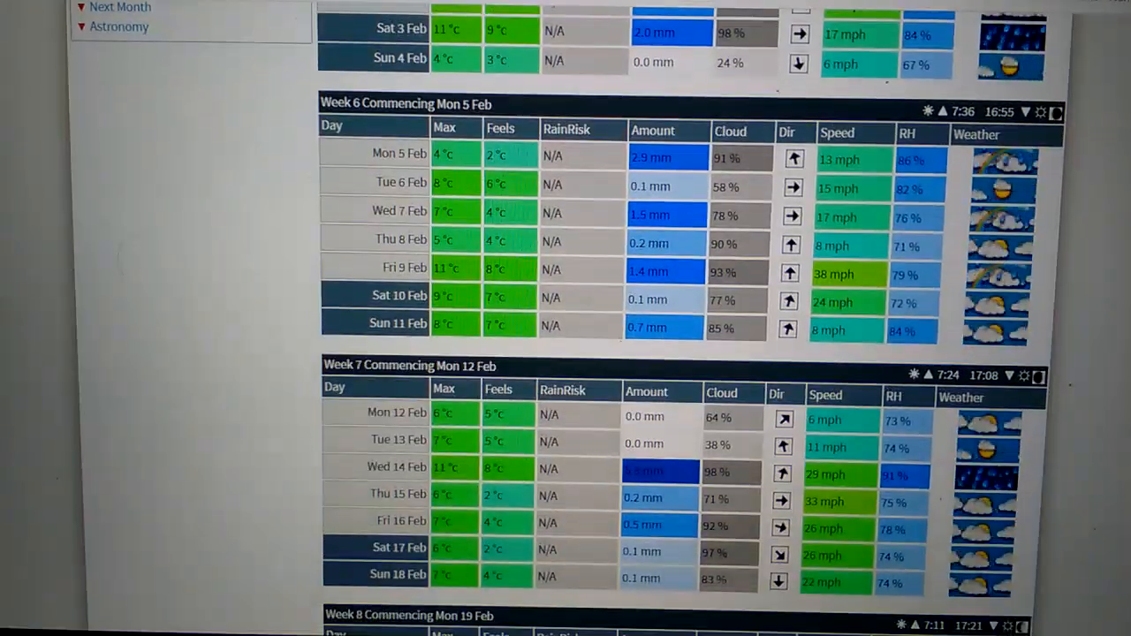
scroll(down, 3)
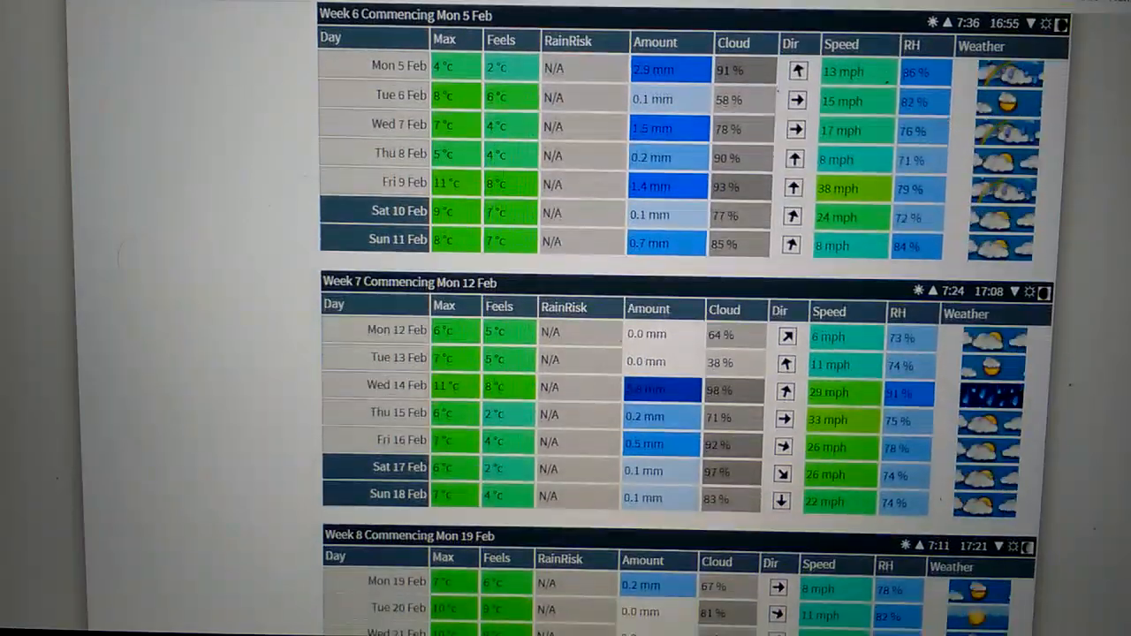
scroll(down, 3)
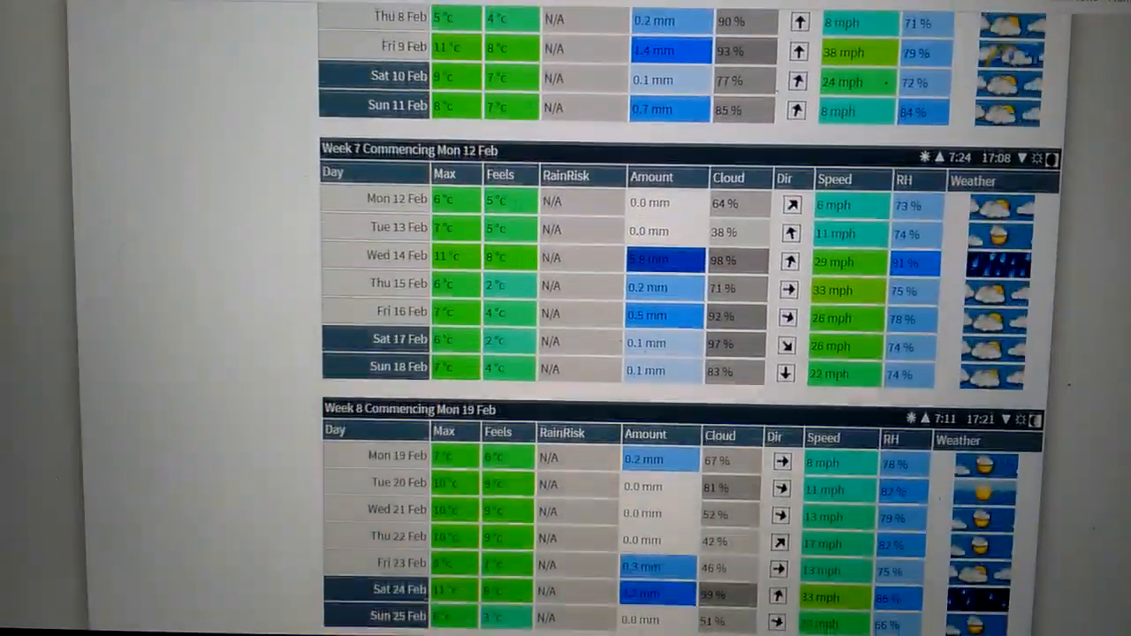
scroll(down, 3)
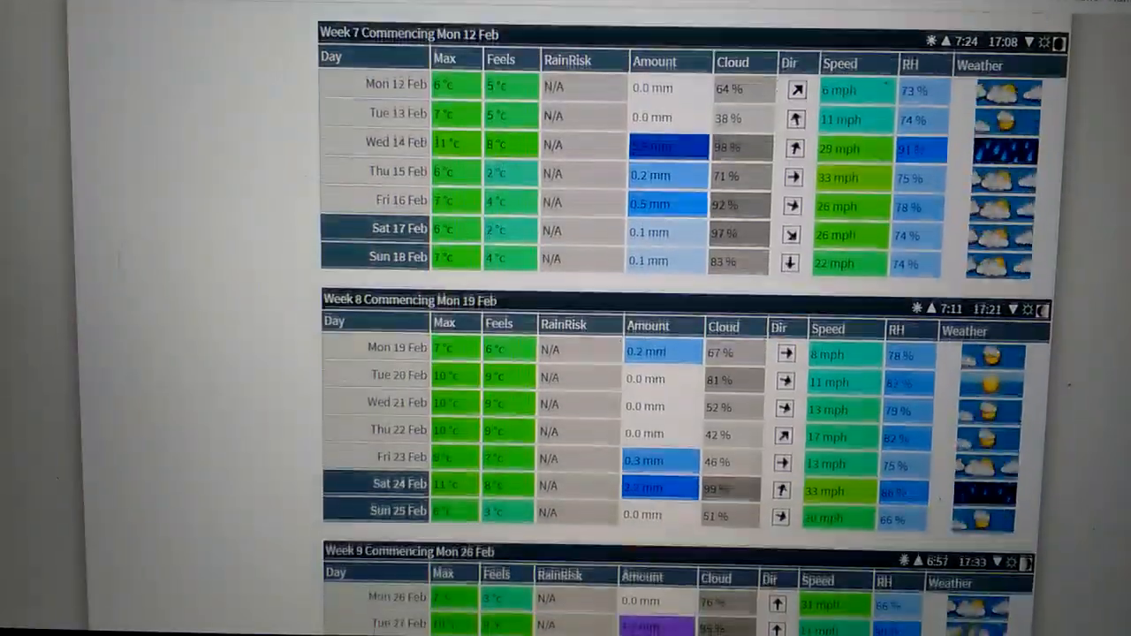
scroll(down, 3)
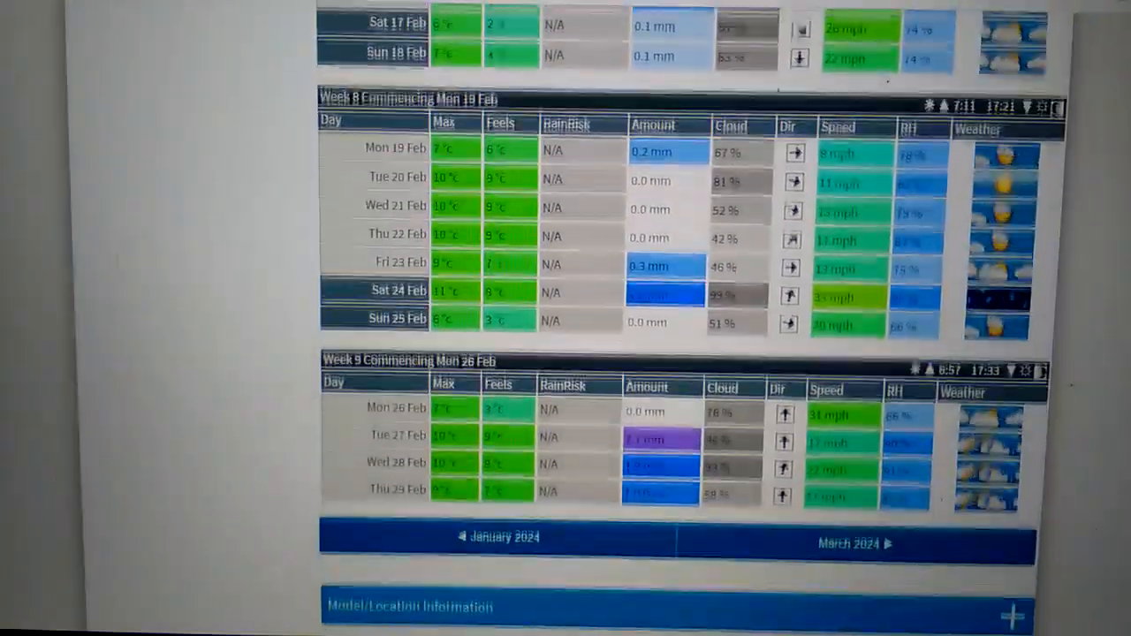
scroll(down, 3)
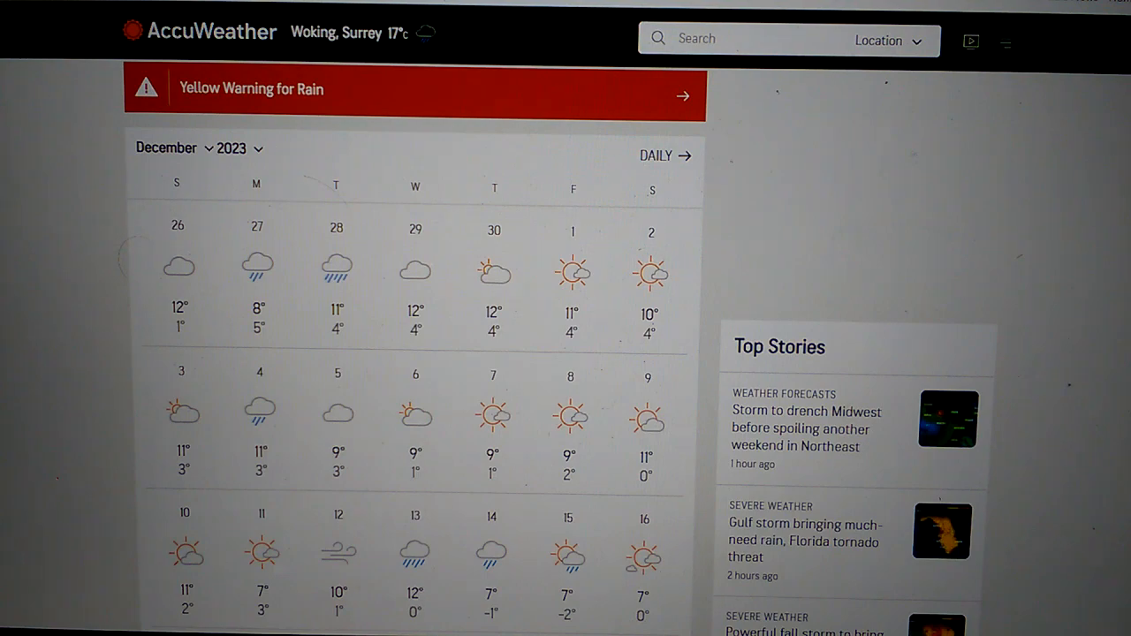
Scroll AccuWeather's December 2023 Woking calendar down to the 31 Dec–6 Jan row
scroll(down, 3)
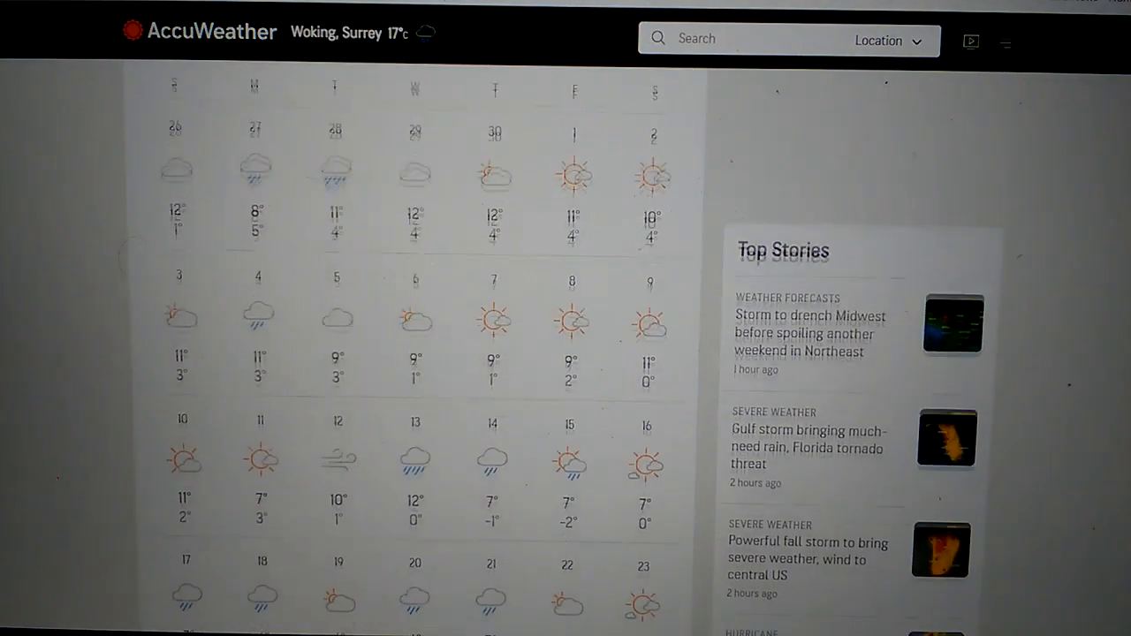
scroll(down, 3)
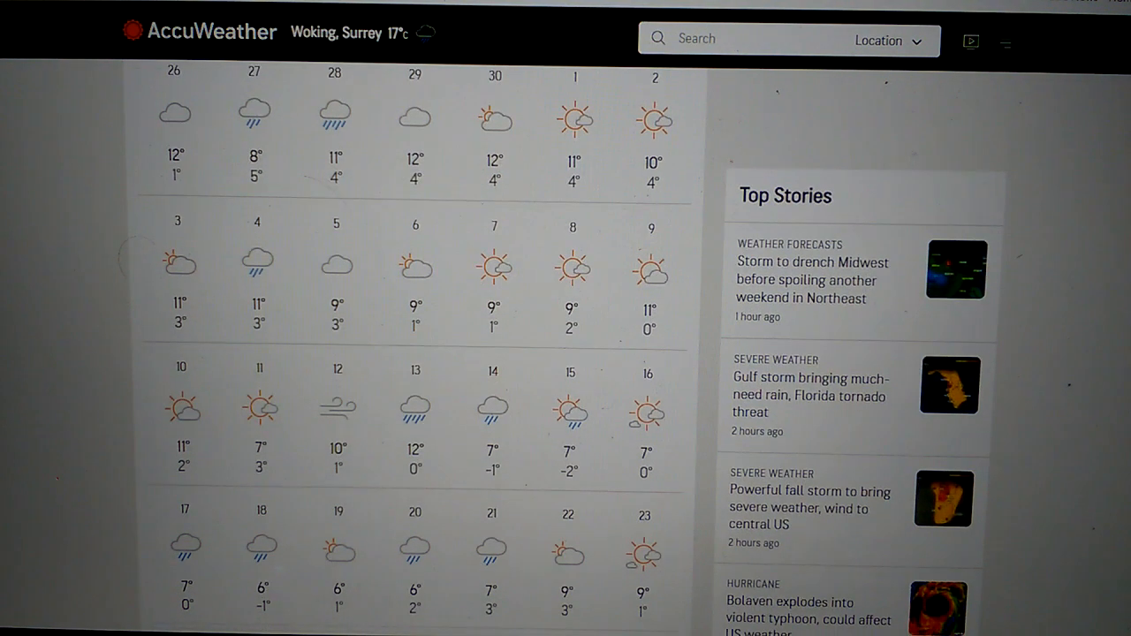
scroll(down, 3)
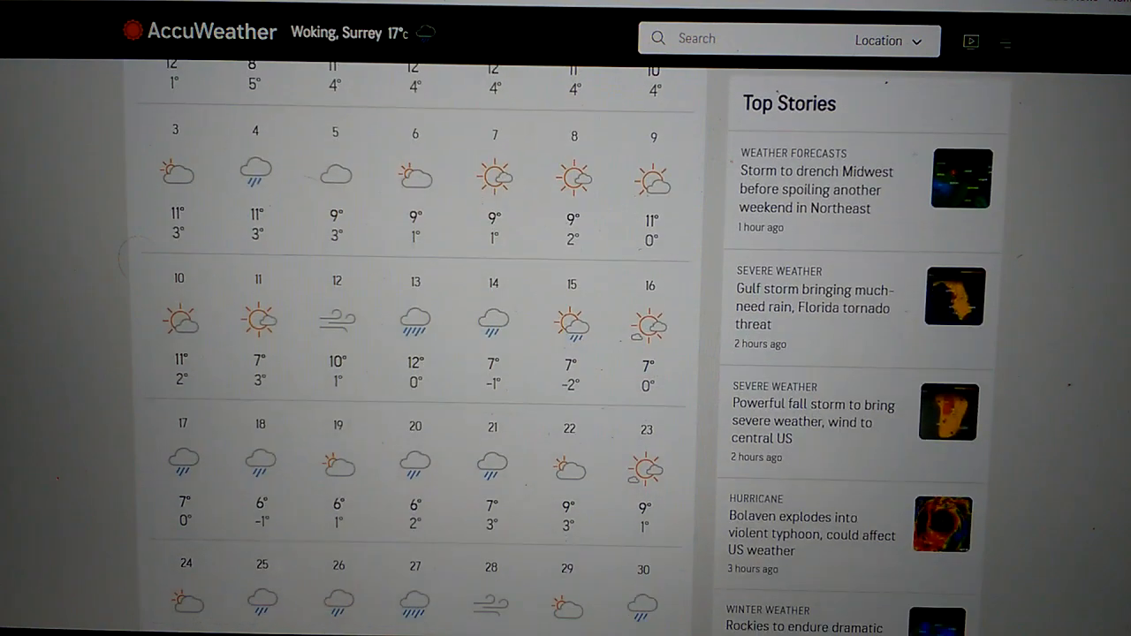
scroll(down, 3)
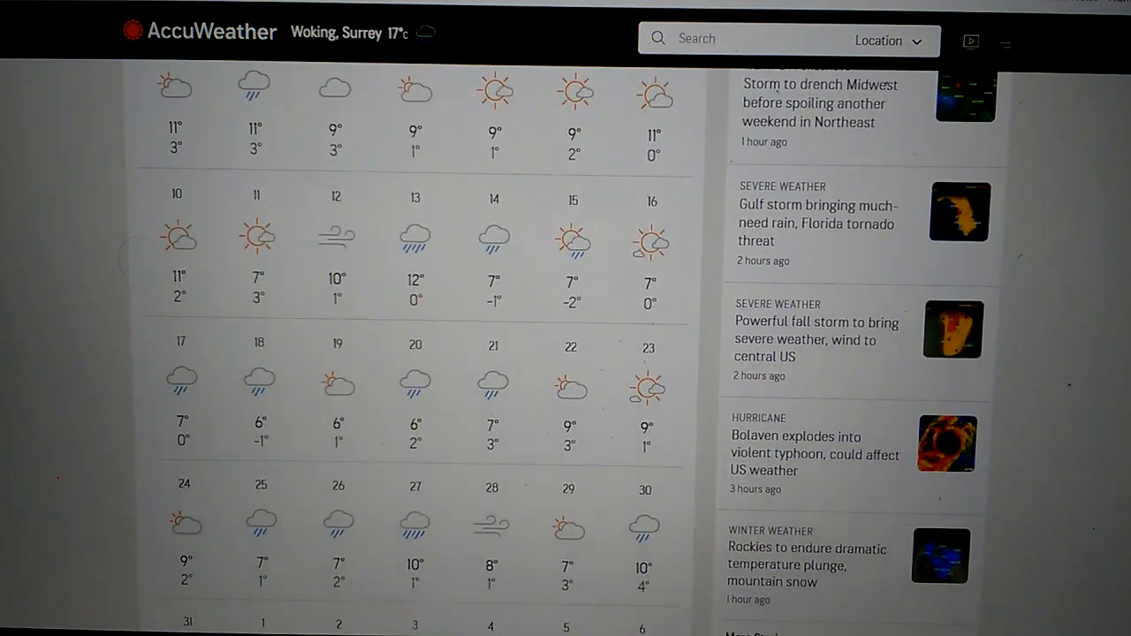
scroll(down, 3)
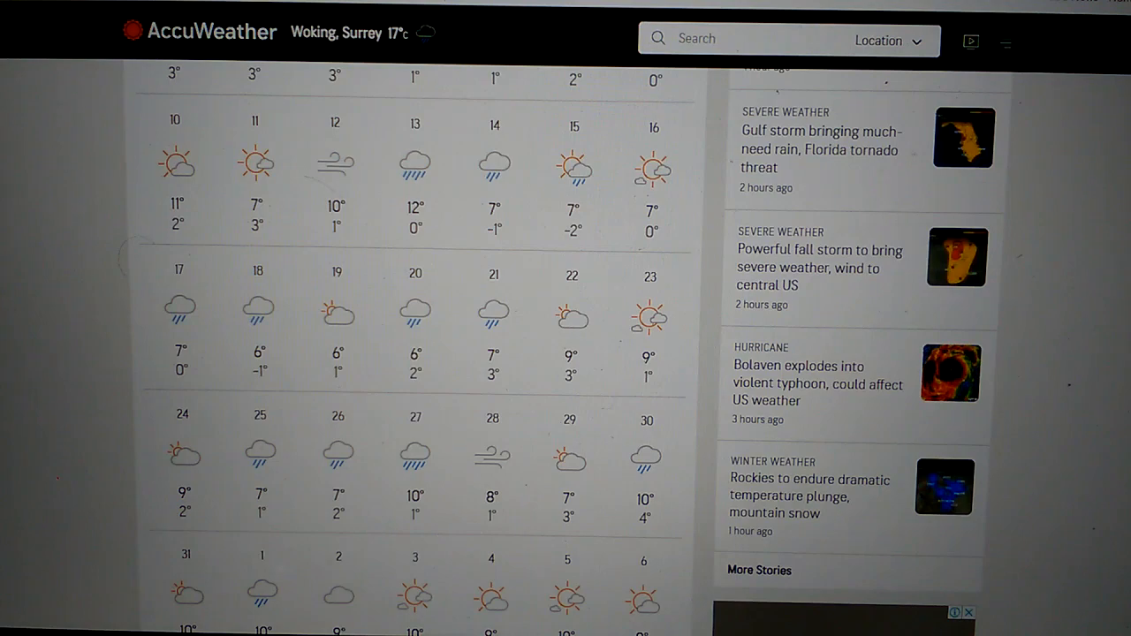
scroll(down, 3)
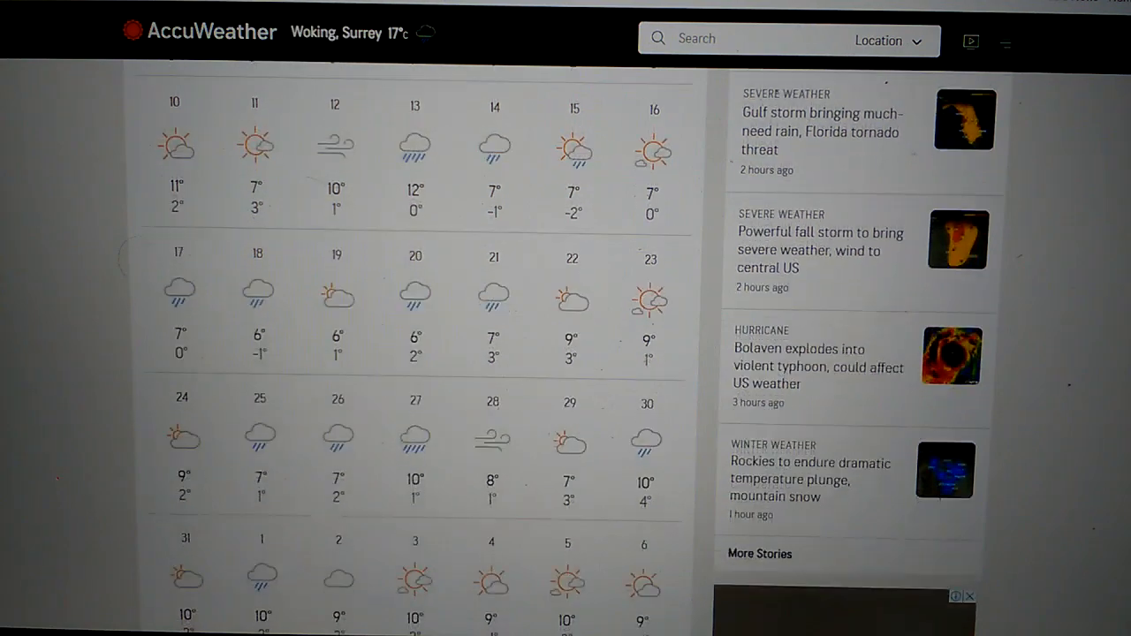
scroll(down, 3)
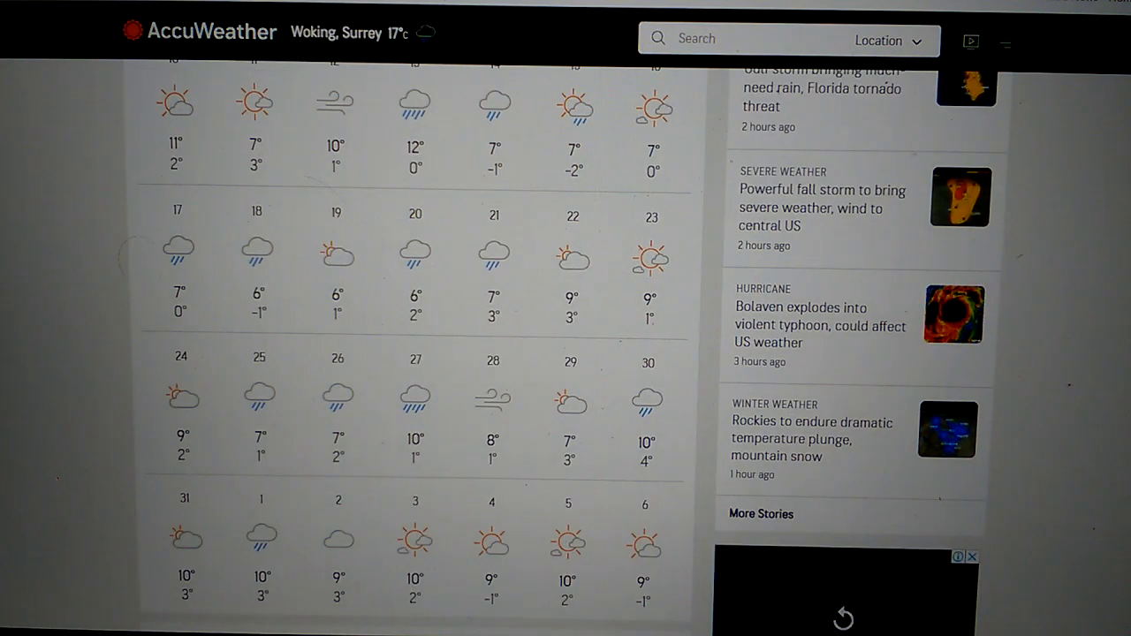
scroll(down, 3)
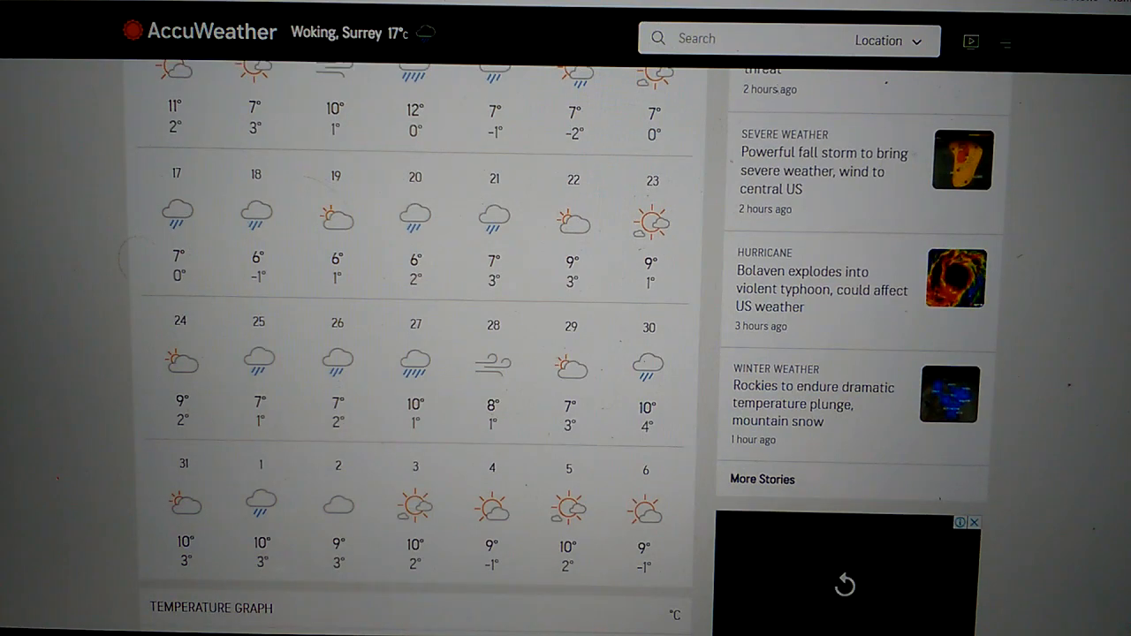
scroll(down, 3)
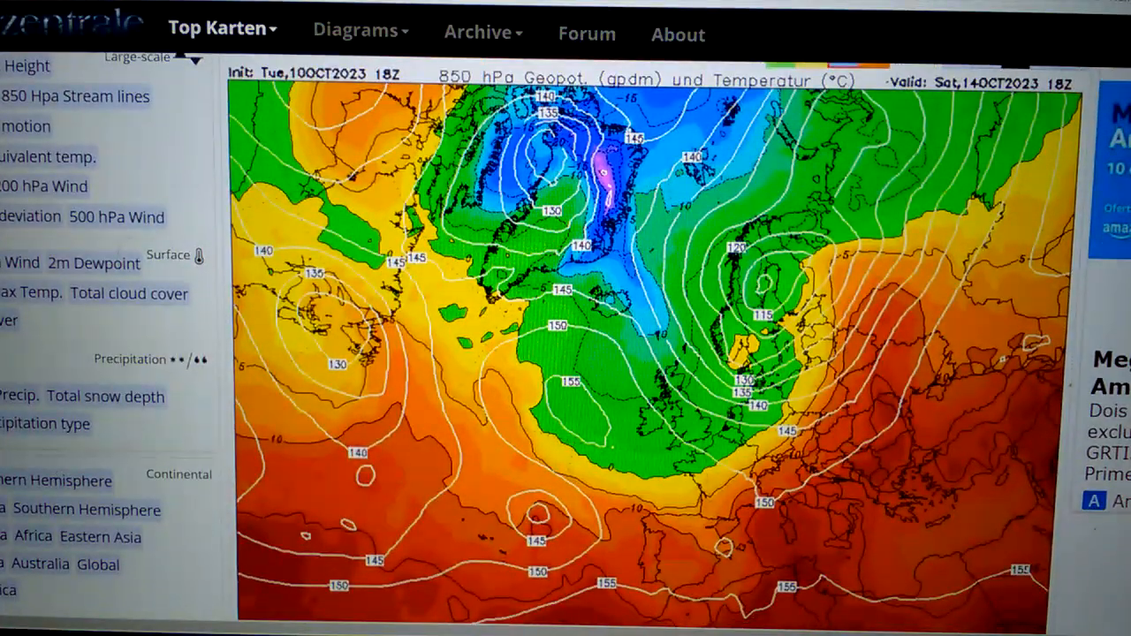
Scroll down to view Wetterzentrale's 850 hPa map for Saturday 14 October, 18Z
scroll(down, 3)
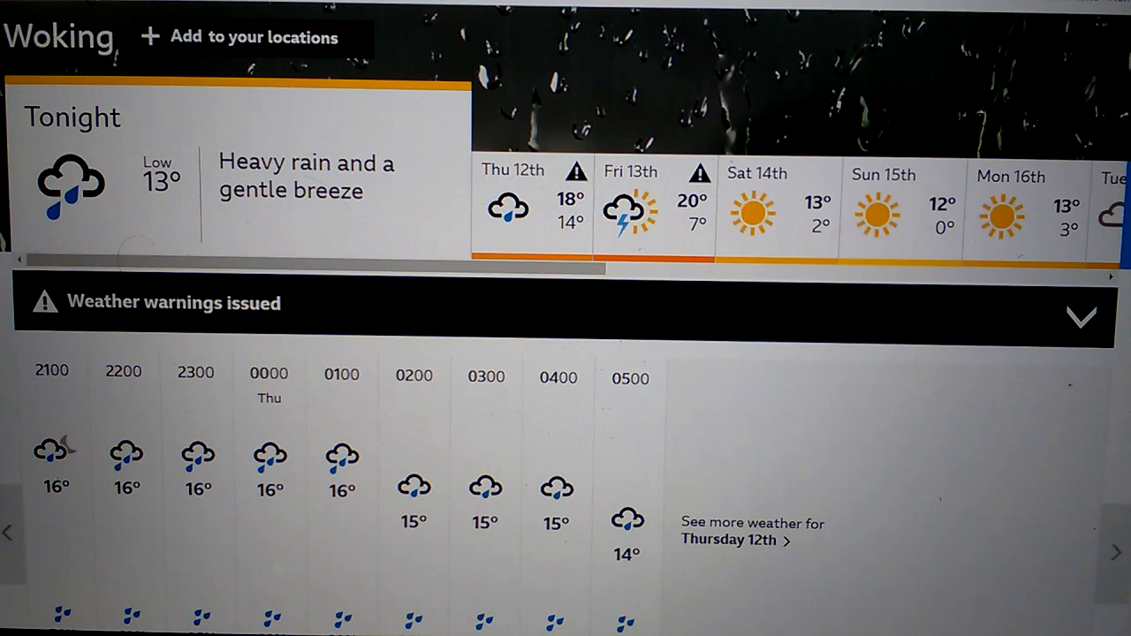
Scroll Woking's Fri 13th BBC forecast and expand the Met Office warnings for Surrey
scroll(down, 3)
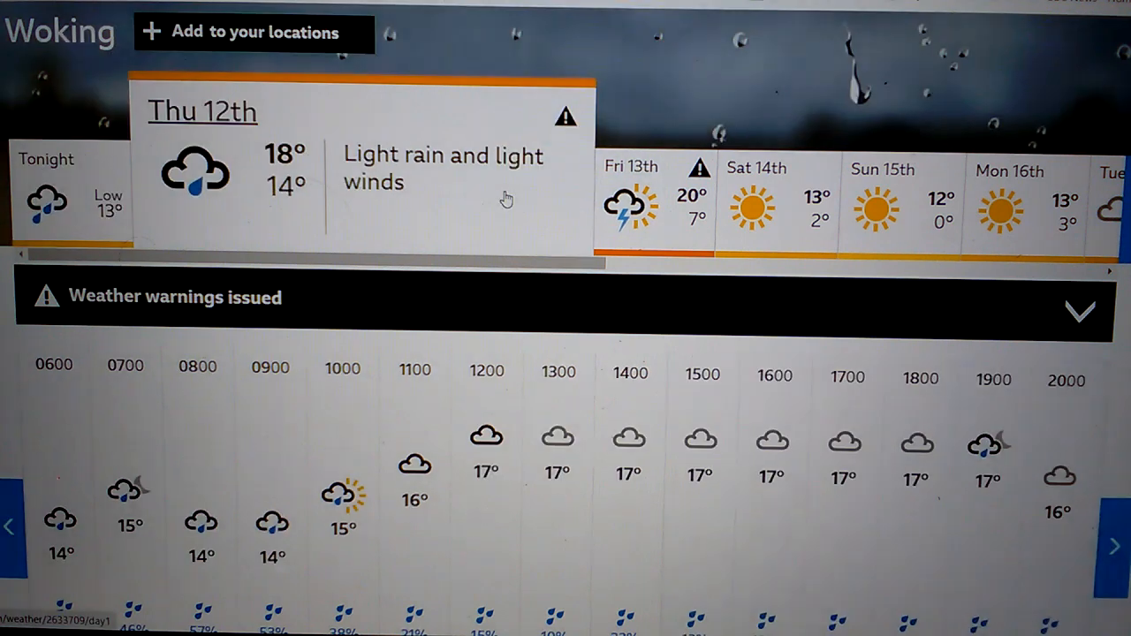
mouse_move(1025, 300)
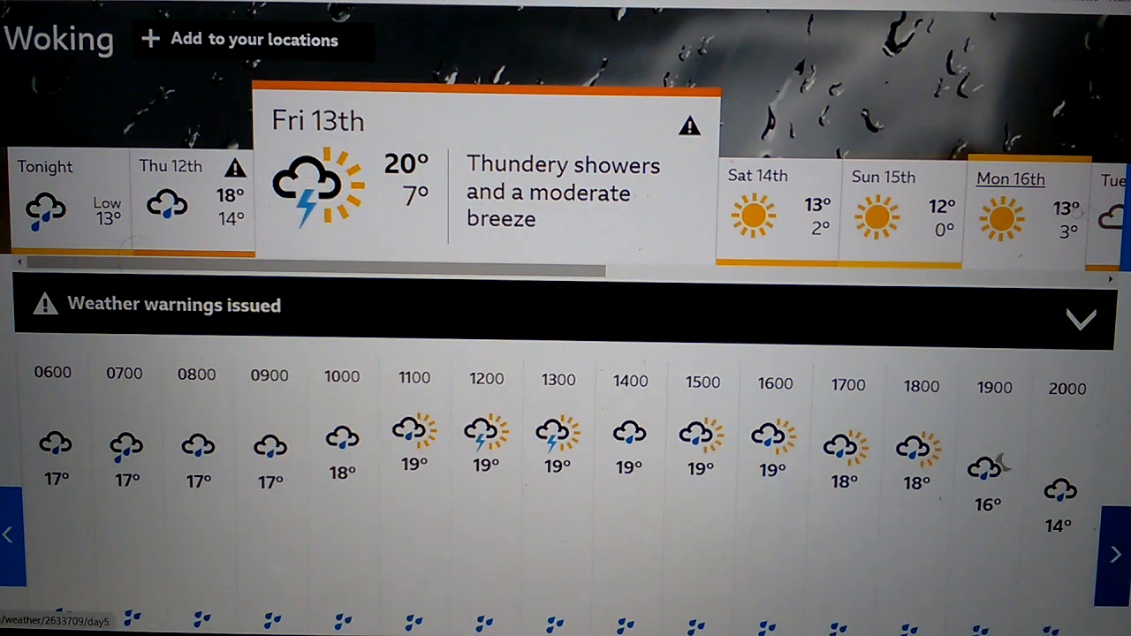
click(177, 305)
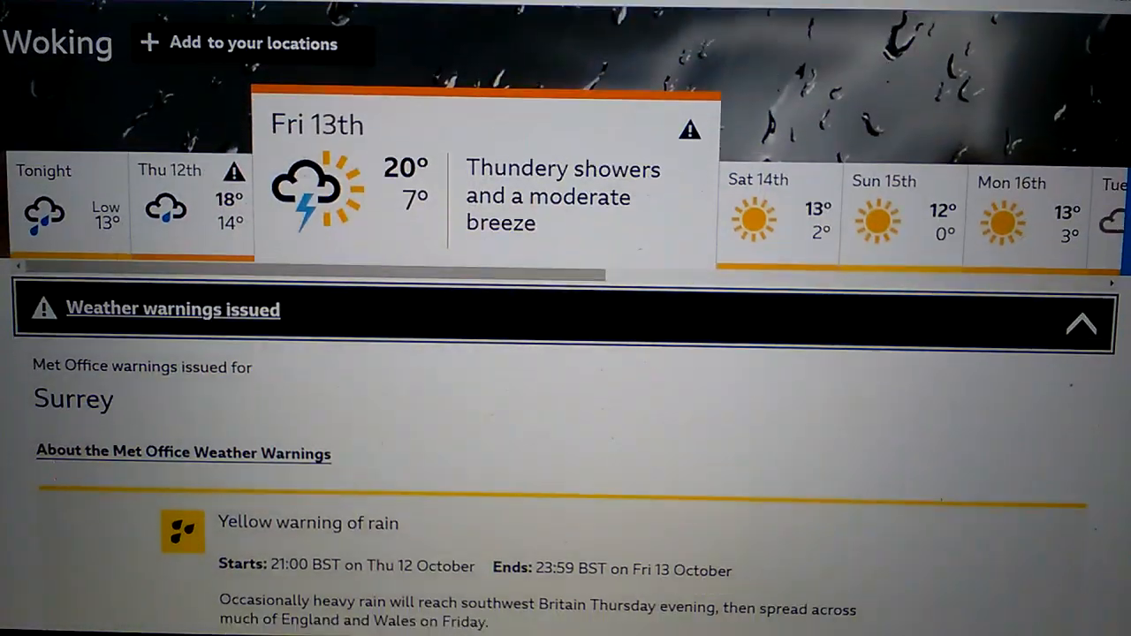
Show Woking's hourly forecast for Sun 15th and scroll down the page
click(1082, 322)
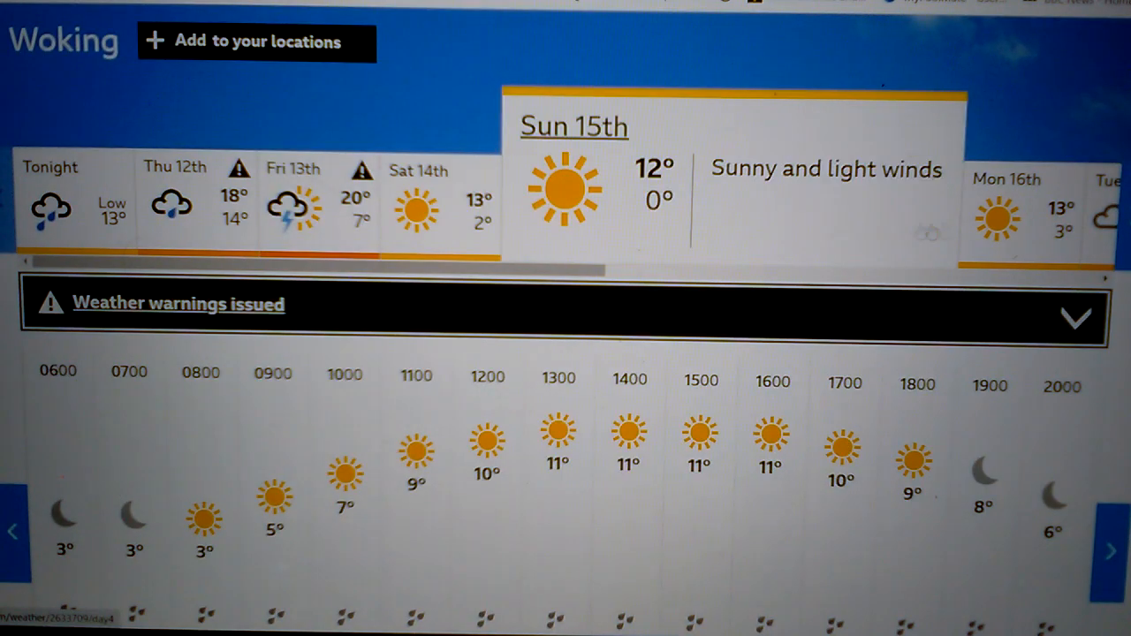
scroll(down, 3)
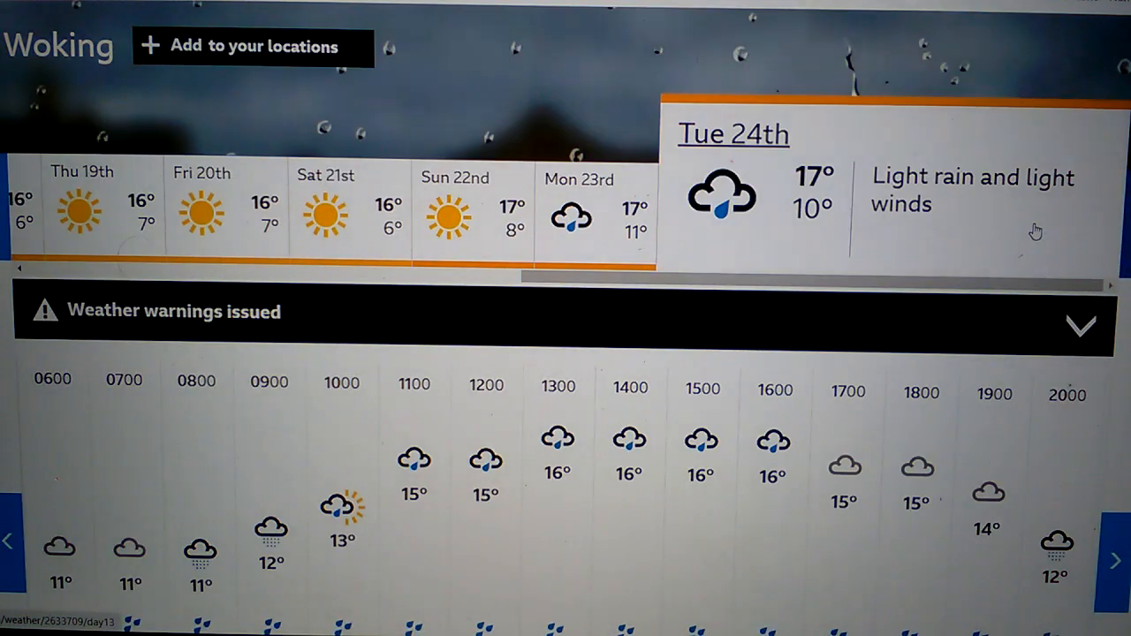
mouse_move(999, 250)
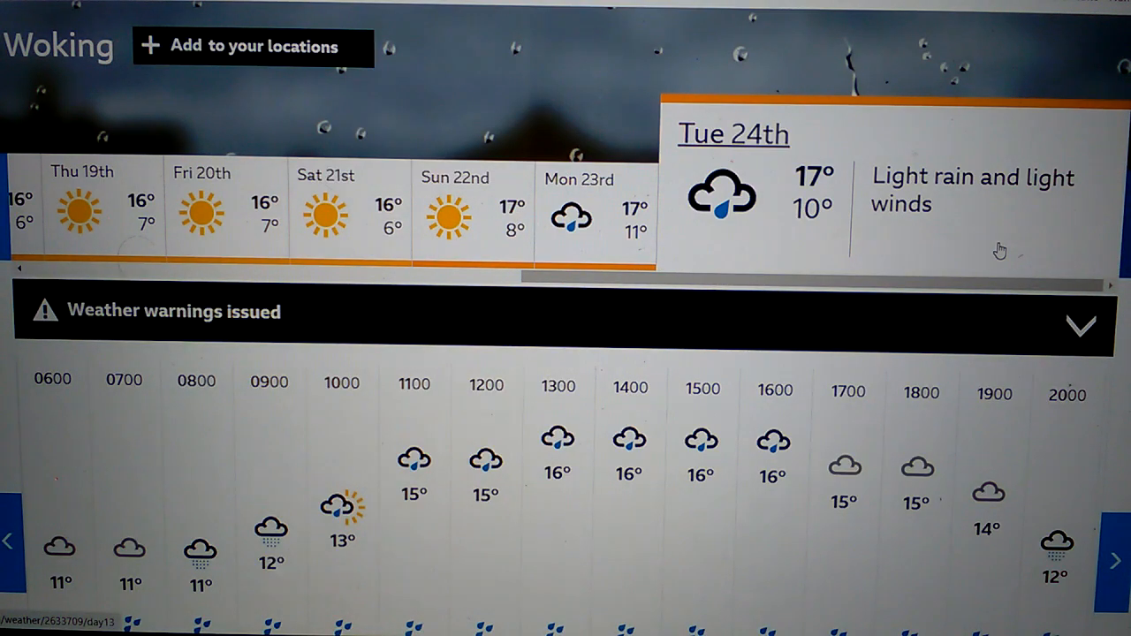